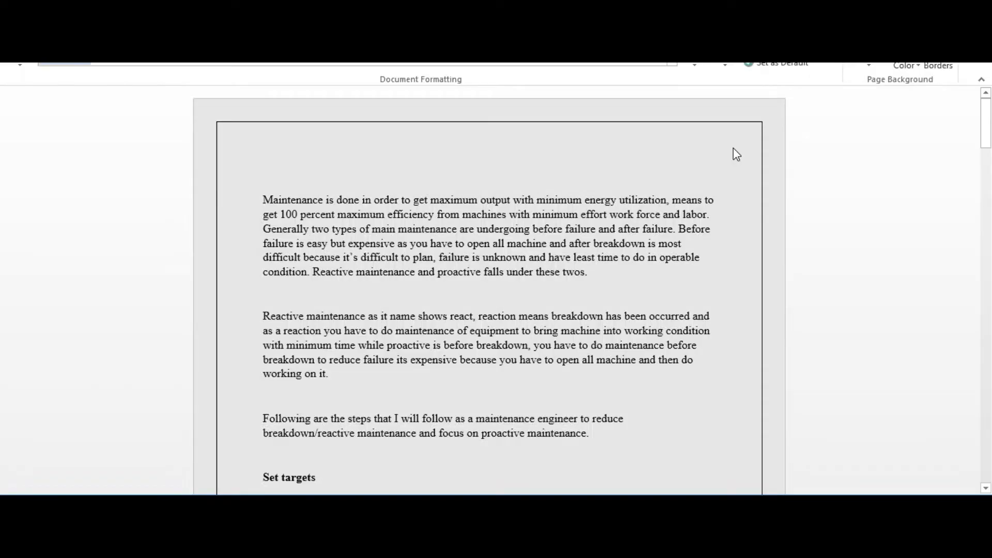
- Keep the document focused at the top of page 1 while reading the opening maintenance paragraphs
left_click(263, 176)
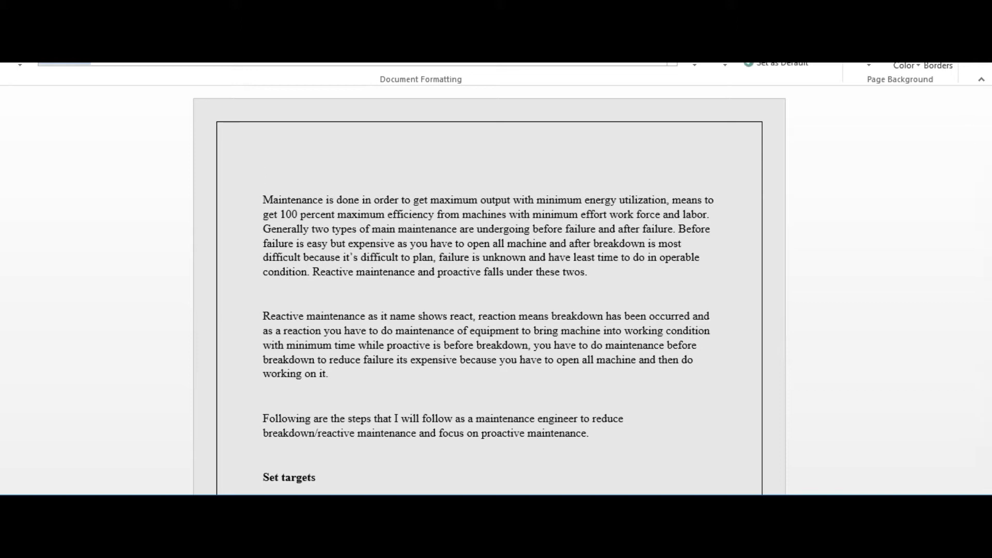
left_click(263, 176)
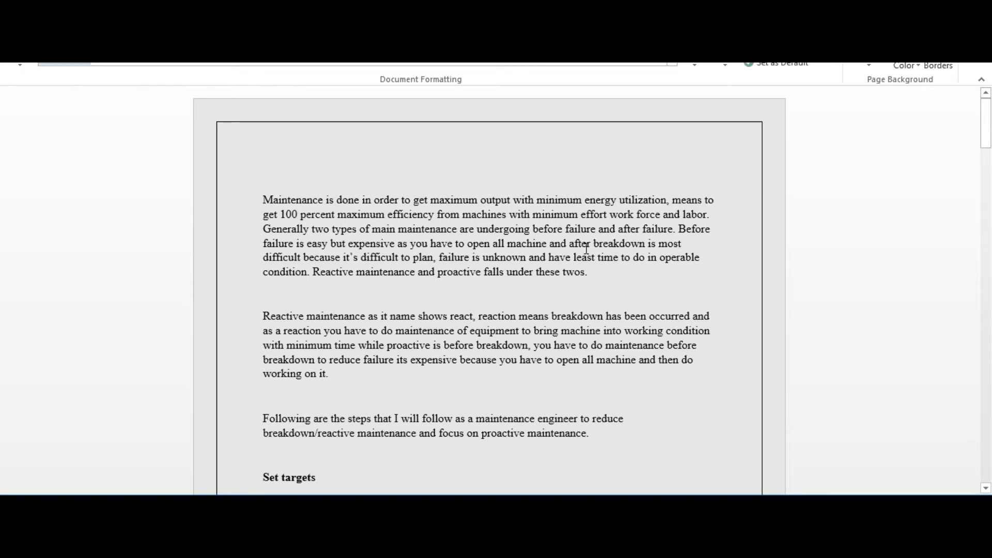
mouse_move(615, 280)
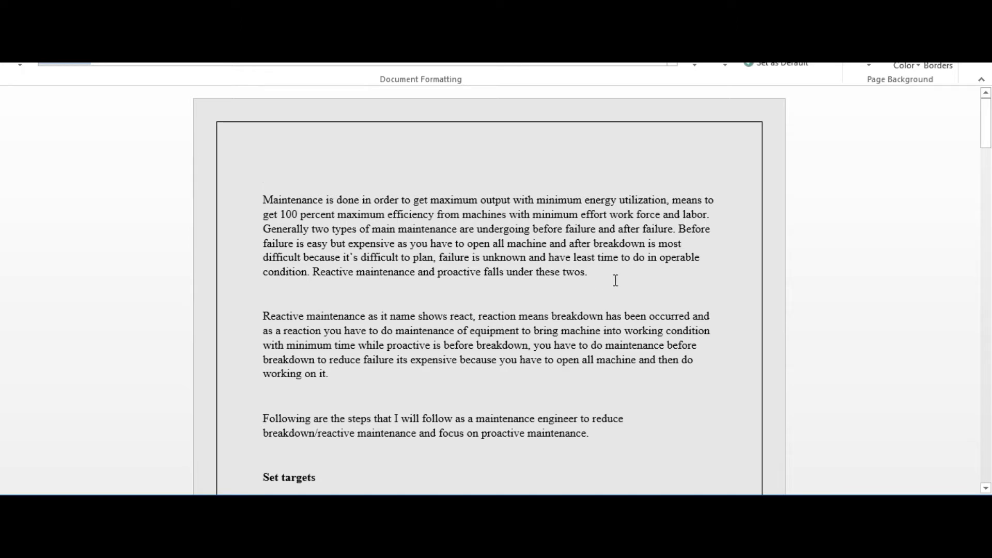
left_click(263, 176)
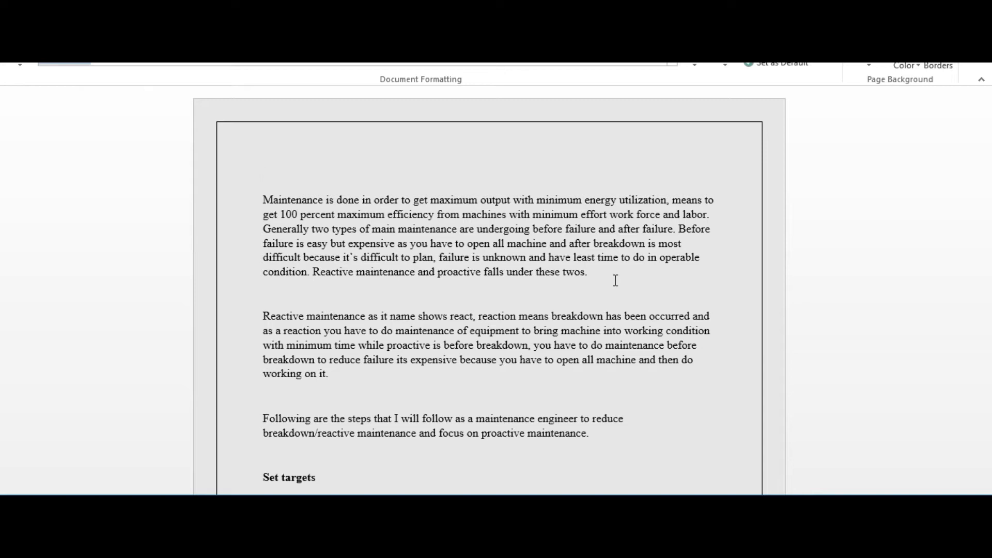
left_click(263, 176)
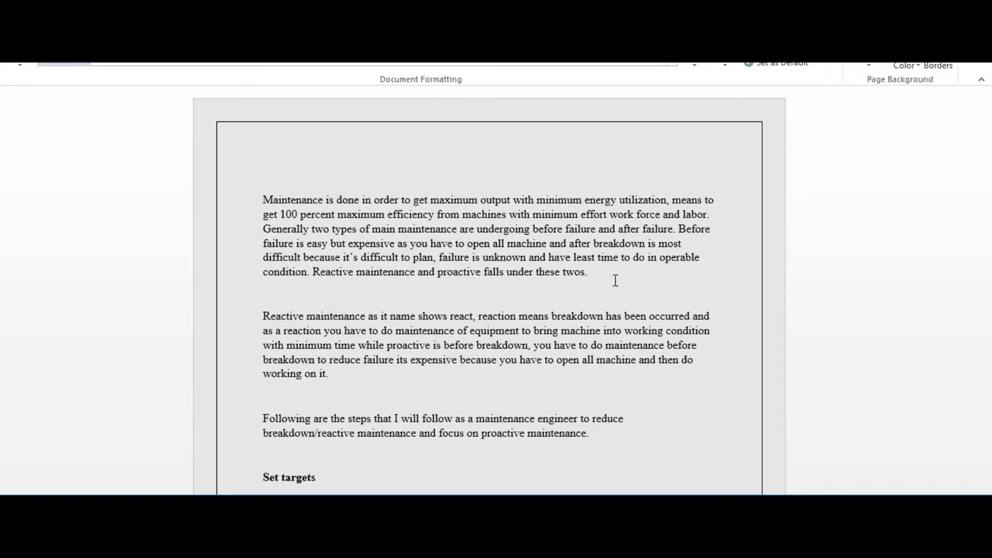
left_click(263, 176)
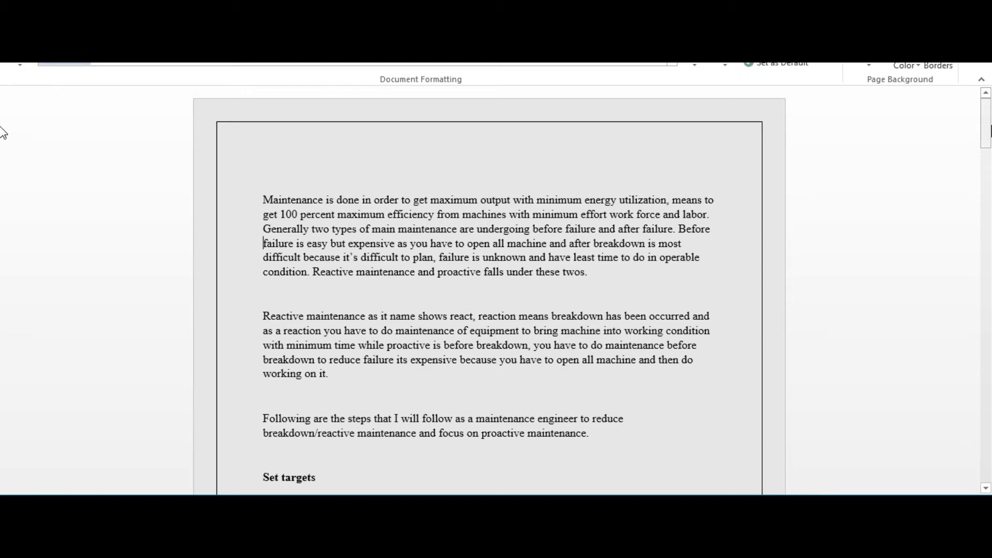
- Scroll down past Set targets, Achieve targets and Measure results to the Schedule heading on page 2
scroll("down", 3)
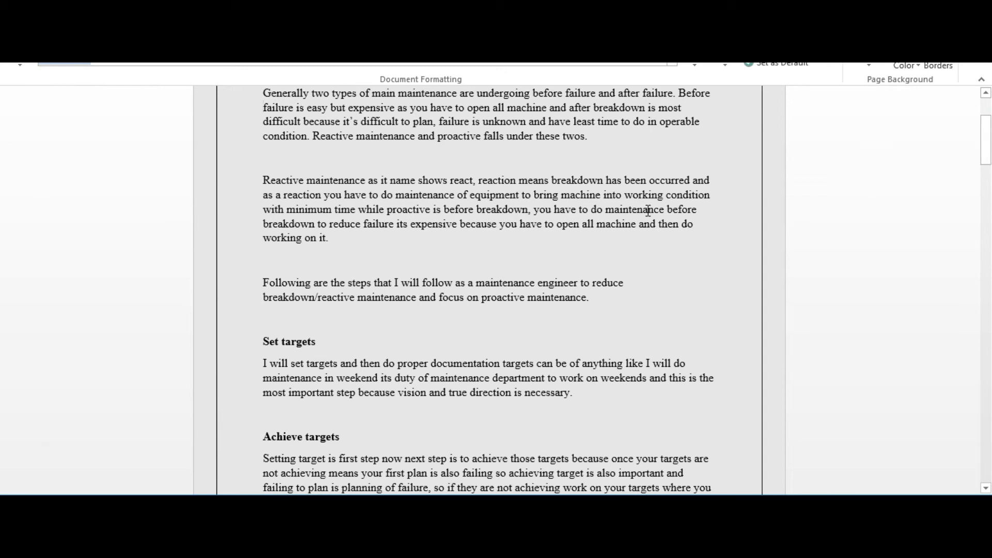
mouse_move(5, 120)
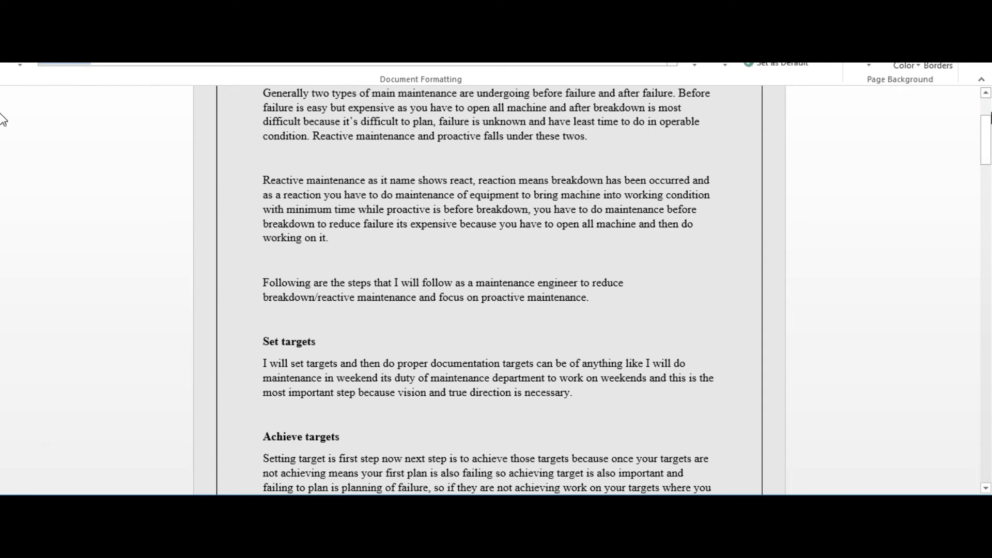
scroll("down", 3)
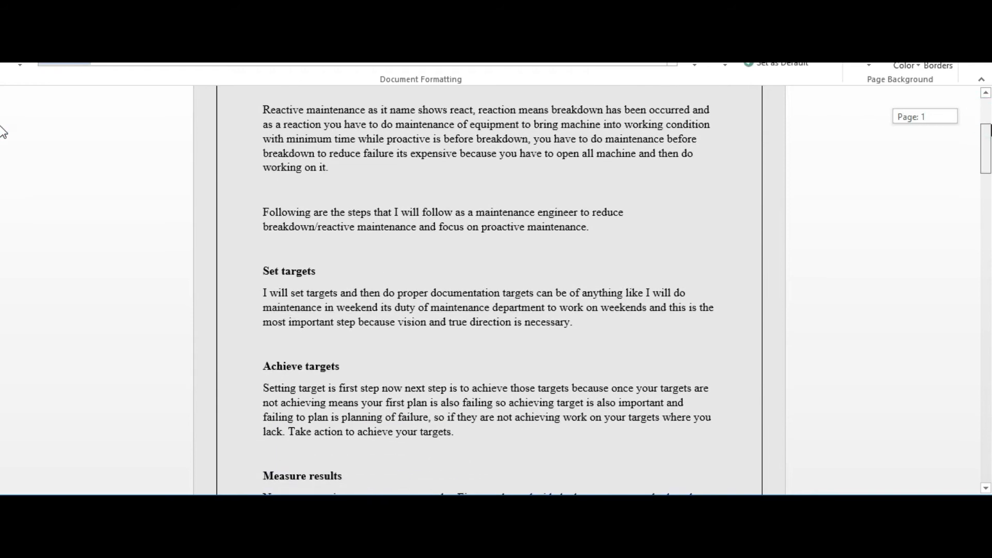
mouse_move(750, 167)
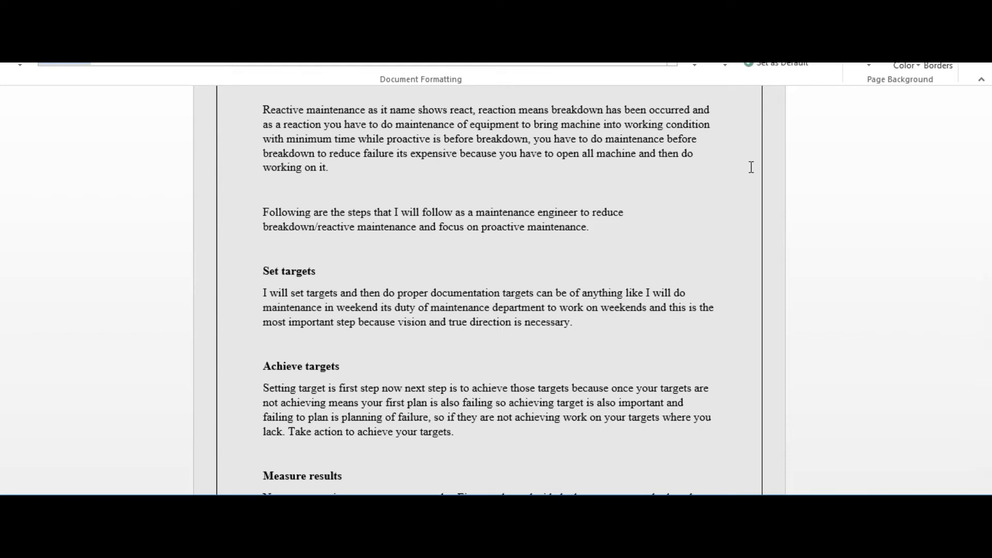
mouse_move(912, 193)
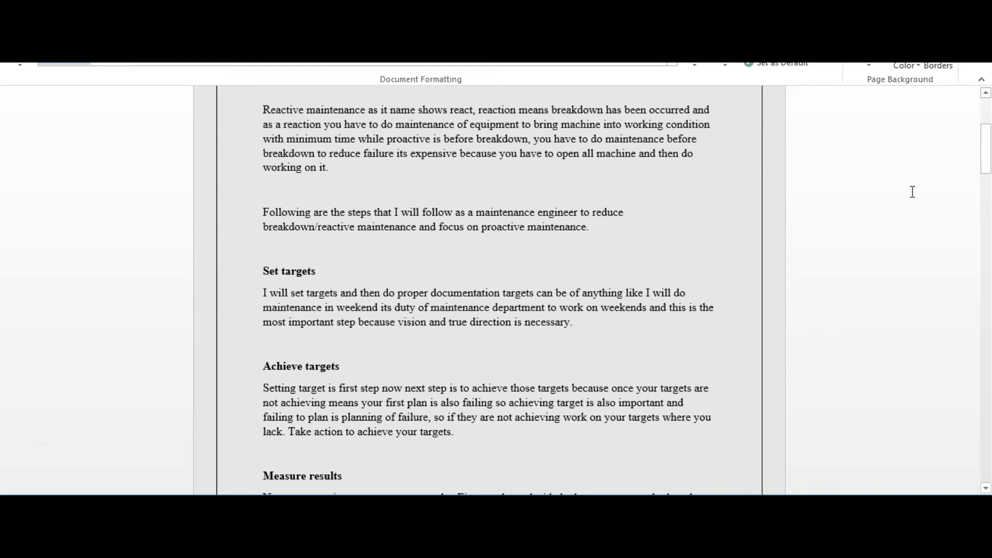
scroll("down", 3)
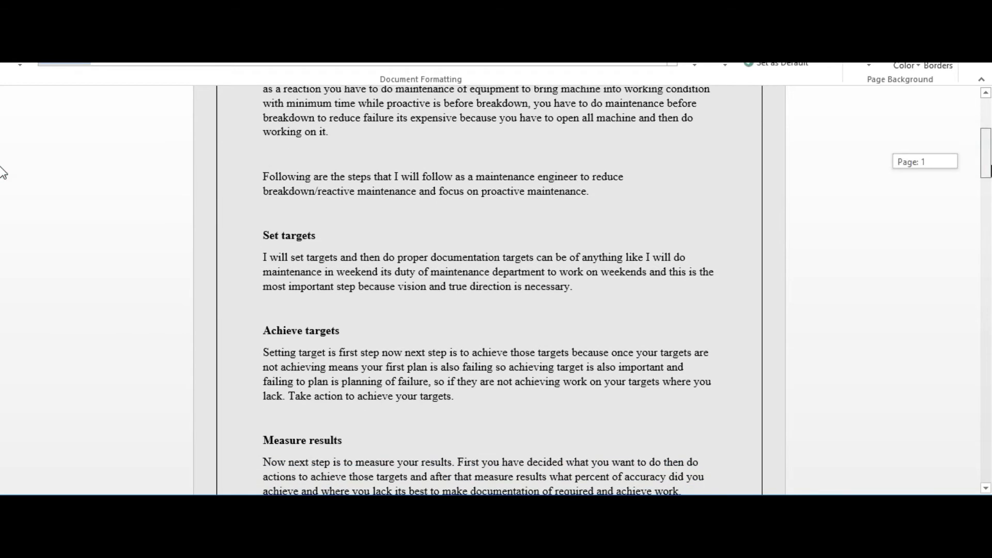
mouse_move(869, 169)
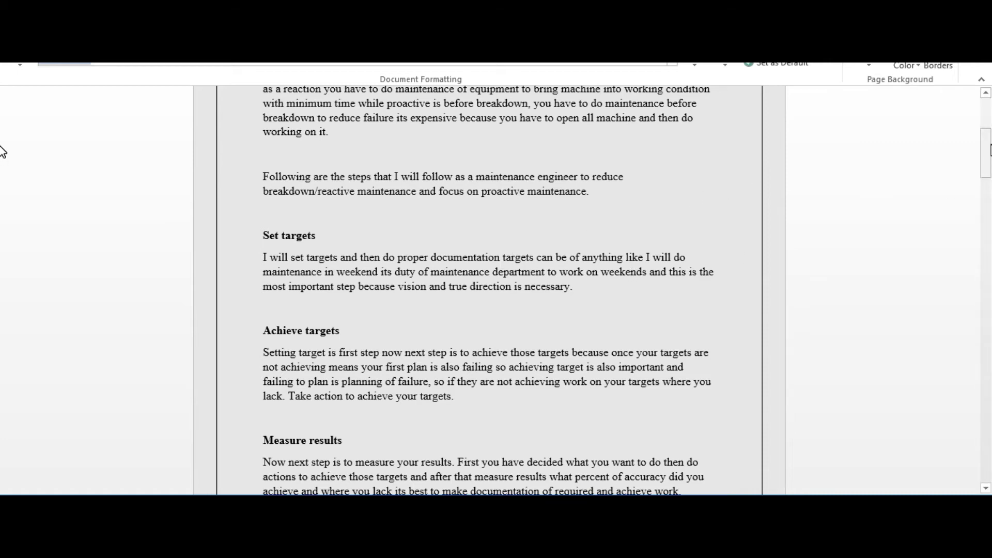
scroll("down", 3)
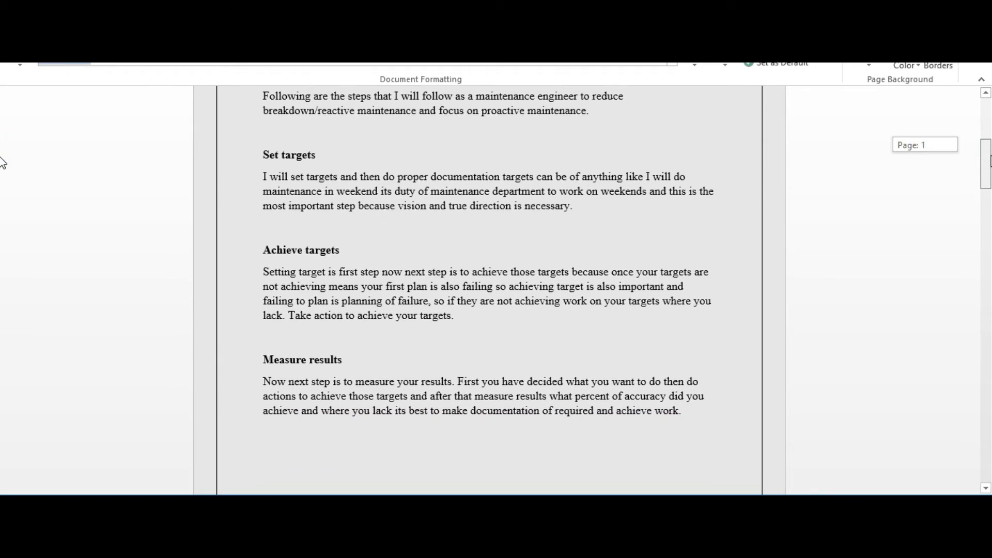
scroll("up", 3)
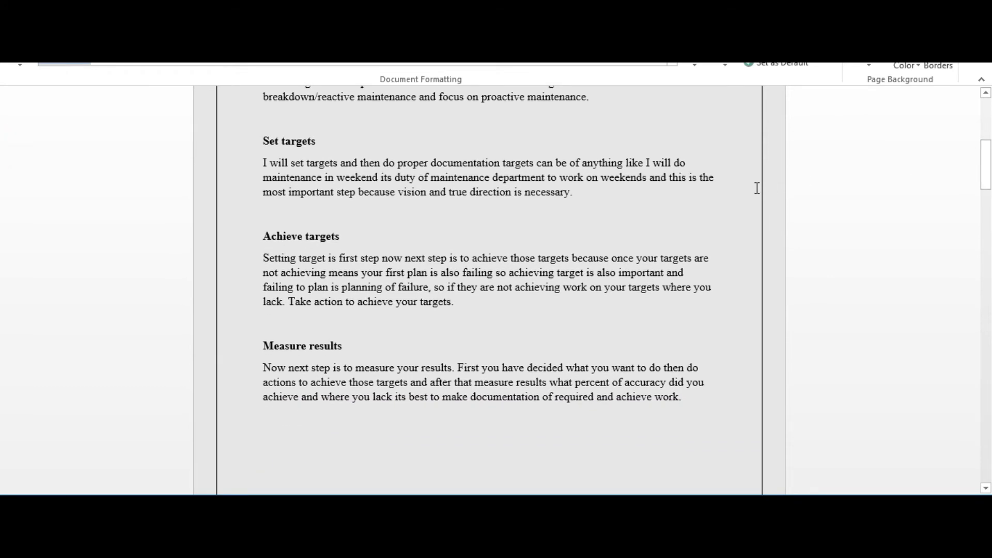
mouse_move(424, 223)
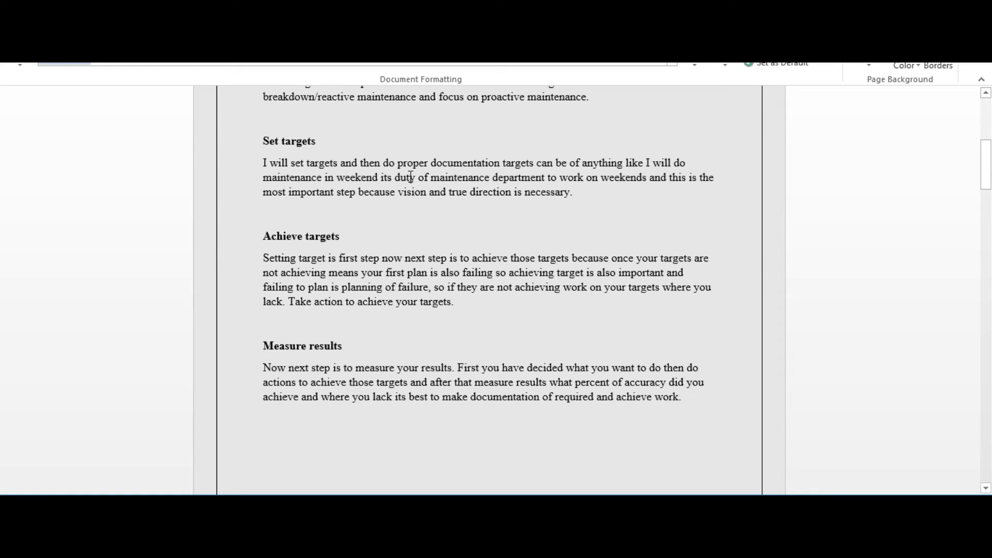
mouse_move(4, 157)
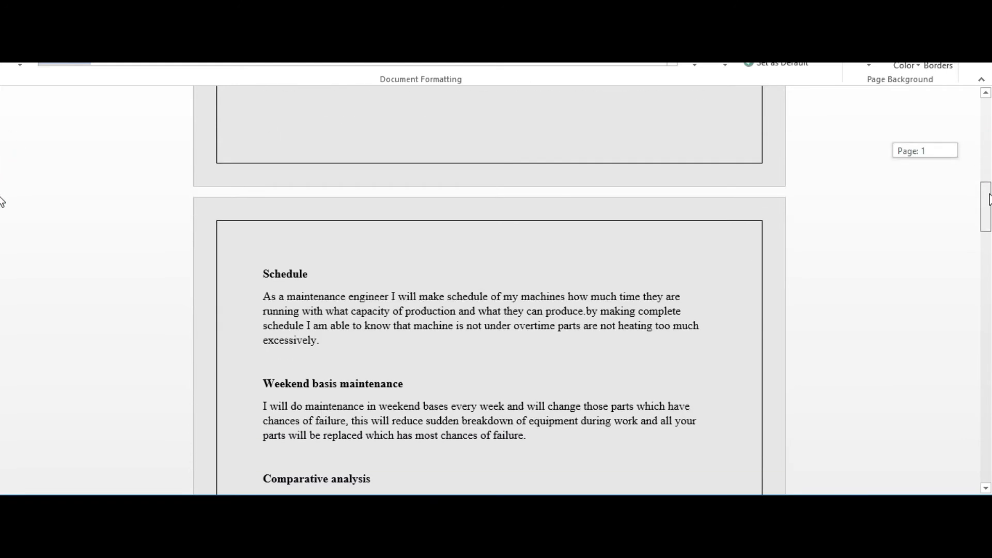
- Scroll past Proper dusting, Proper lubrication and Visual inspection to the Predictive maintenance heading
scroll("down", 3)
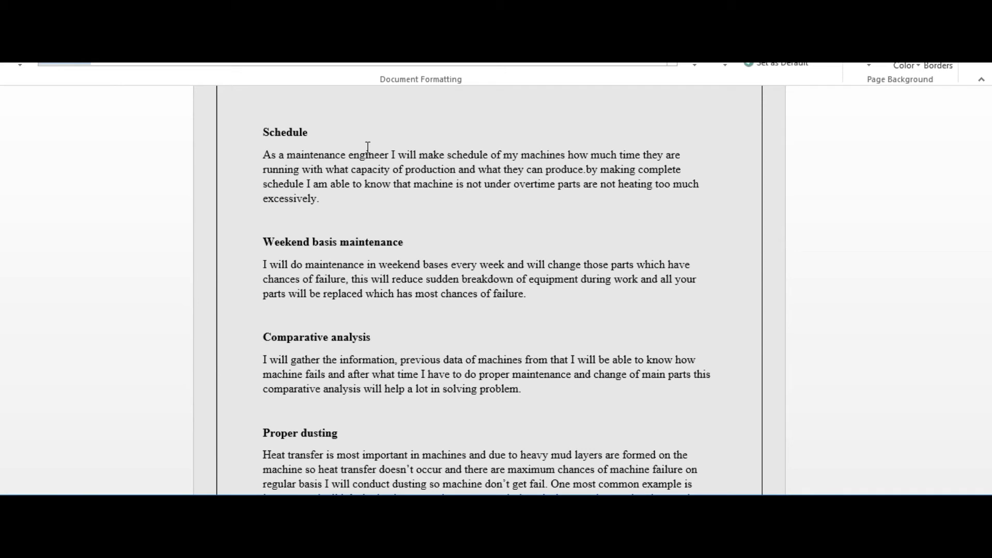
mouse_move(437, 240)
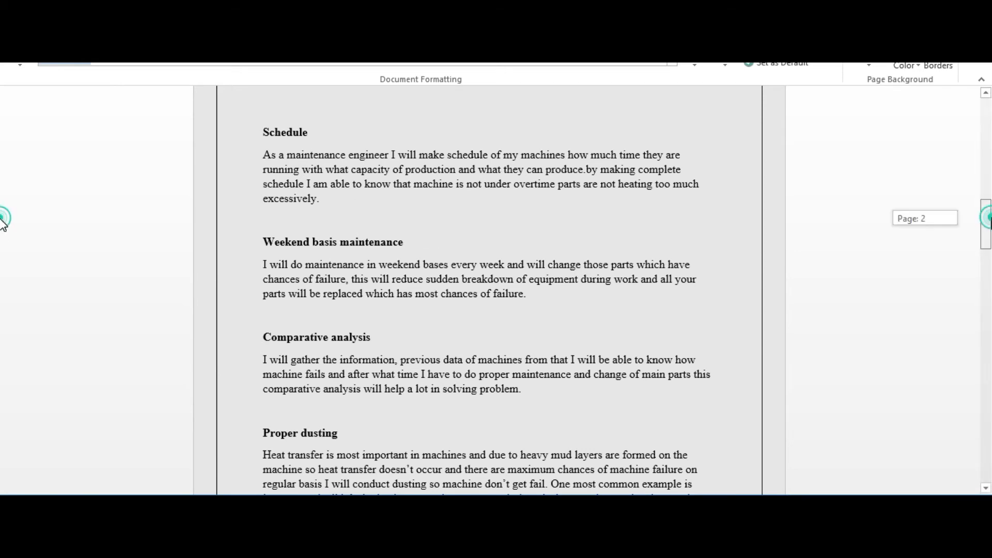
scroll("down", 3)
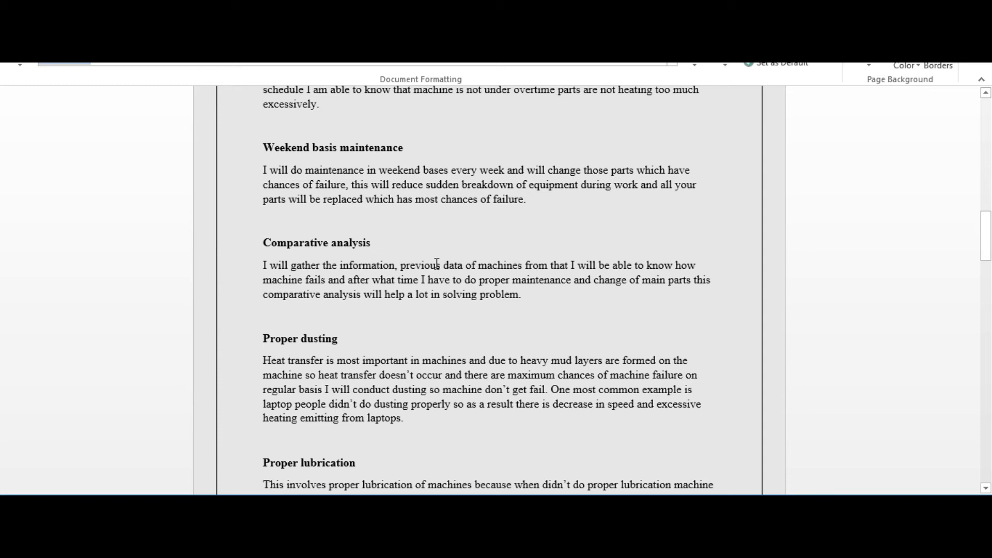
mouse_move(987, 241)
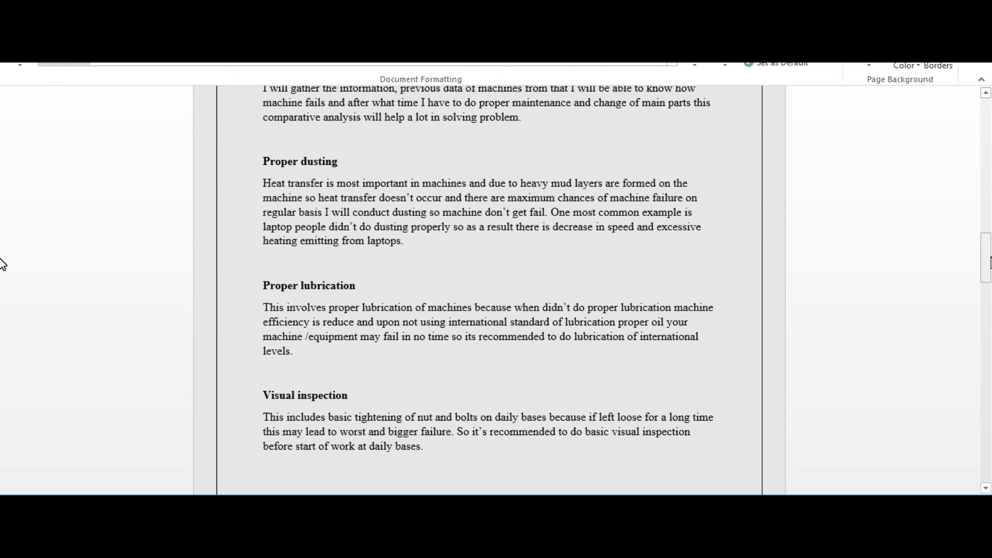
mouse_move(904, 263)
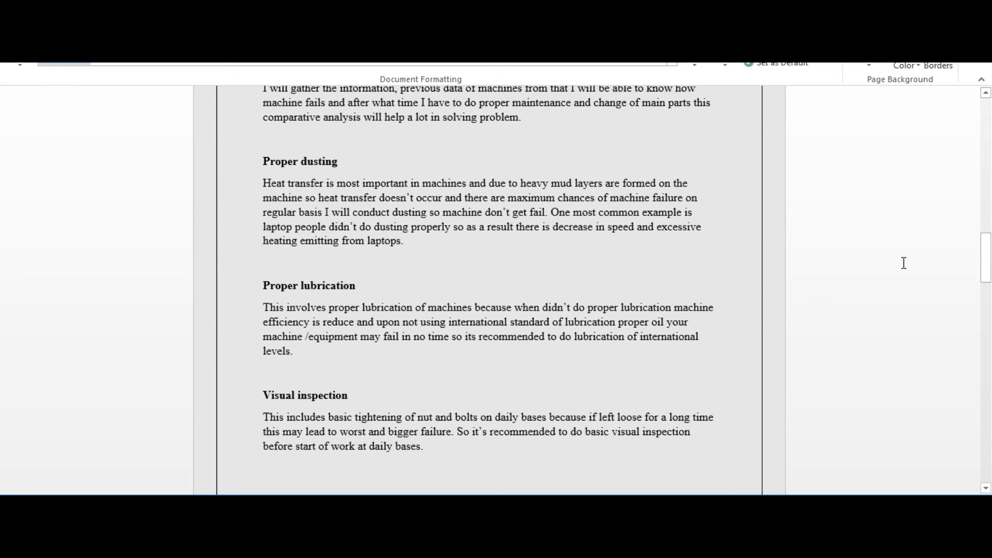
scroll("down", 3)
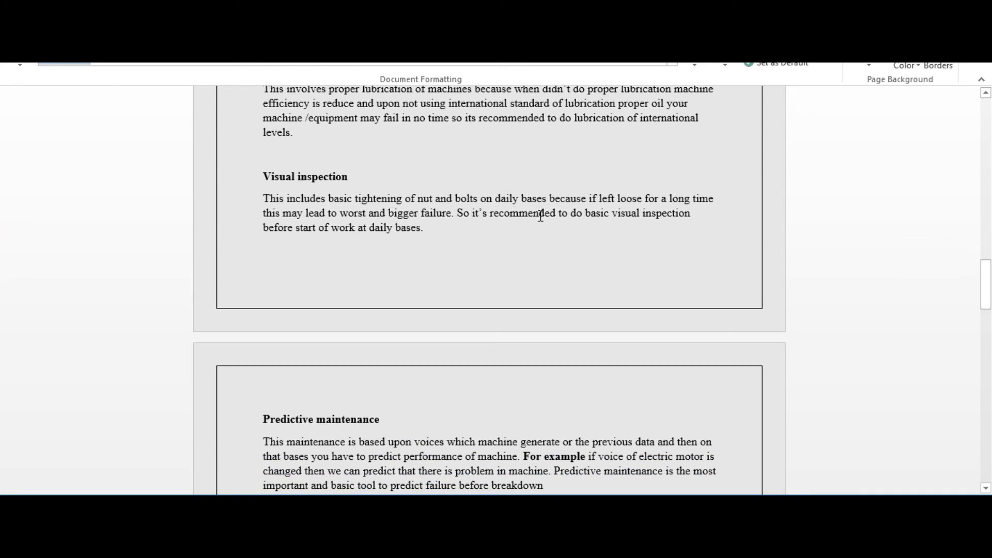
mouse_move(3, 299)
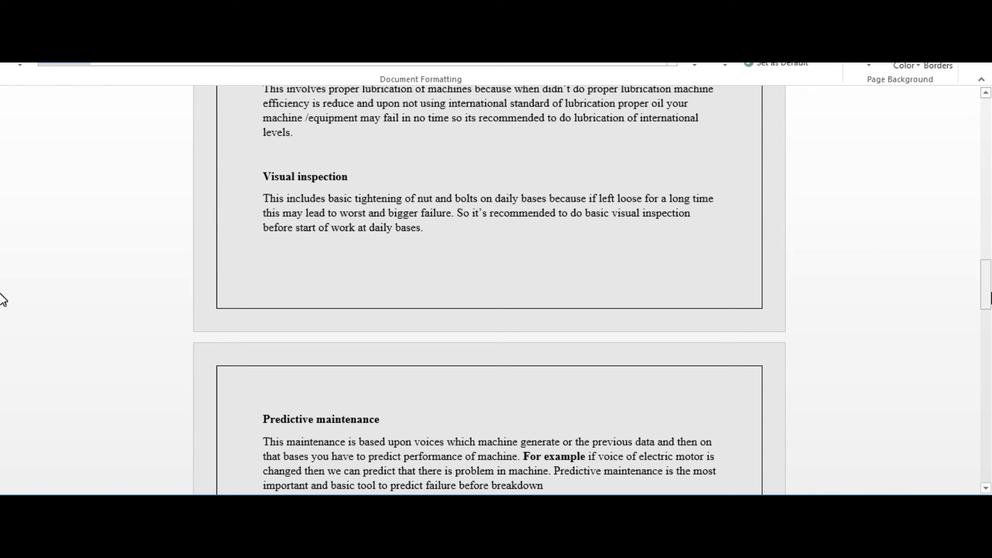
- Scroll past Vibration analysis, Troubleshooting and Manual readings to Thermography, Root cause analysis and the closing summary
scroll("down", 3)
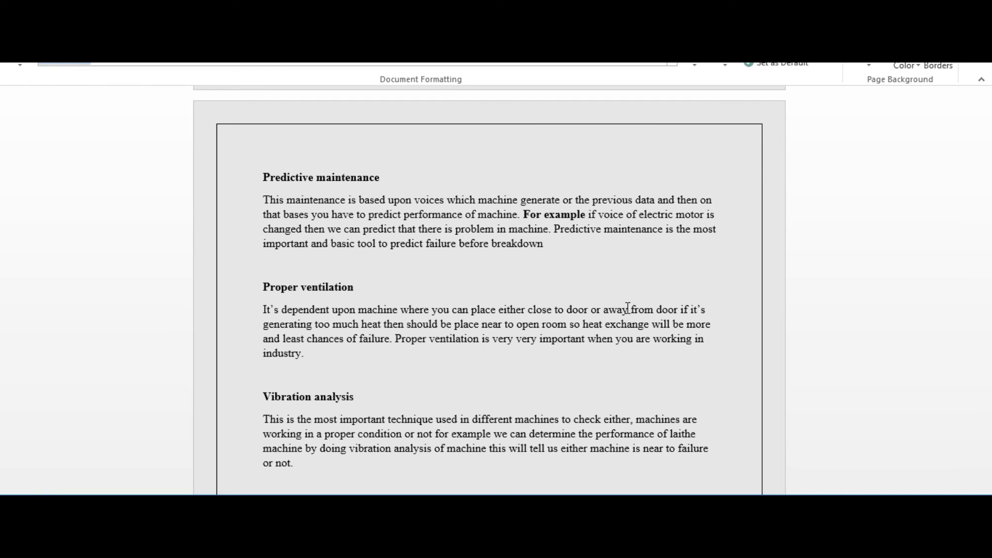
scroll("down", 3)
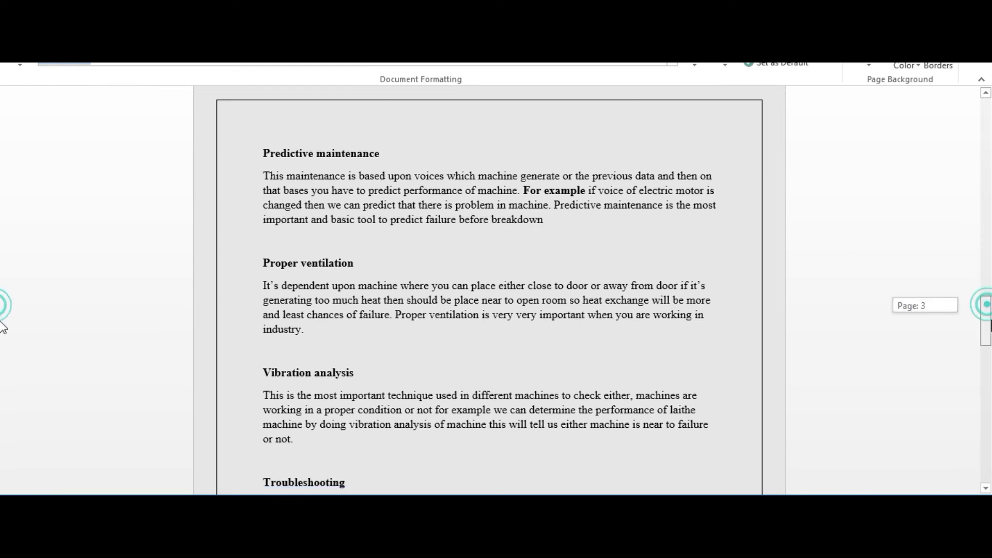
scroll("down", 3)
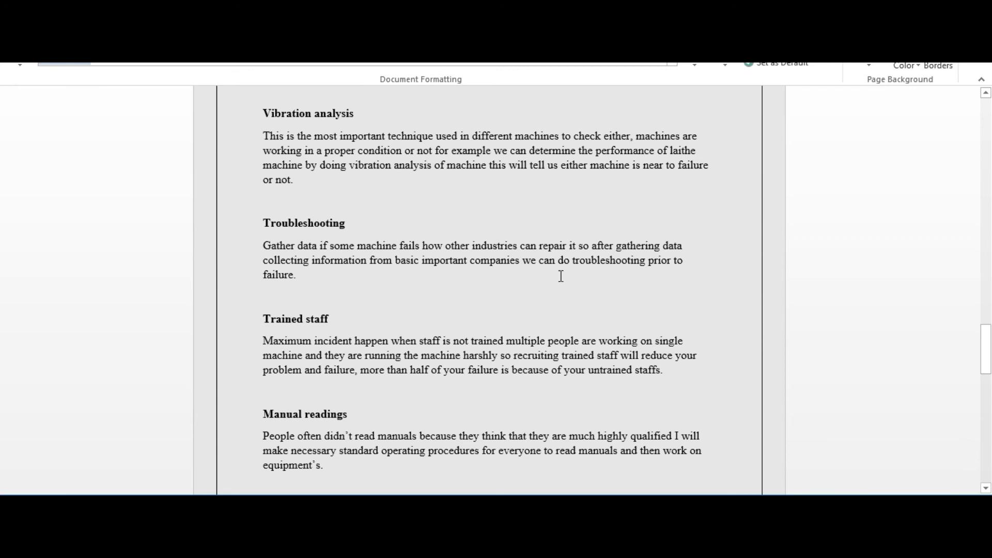
mouse_move(590, 271)
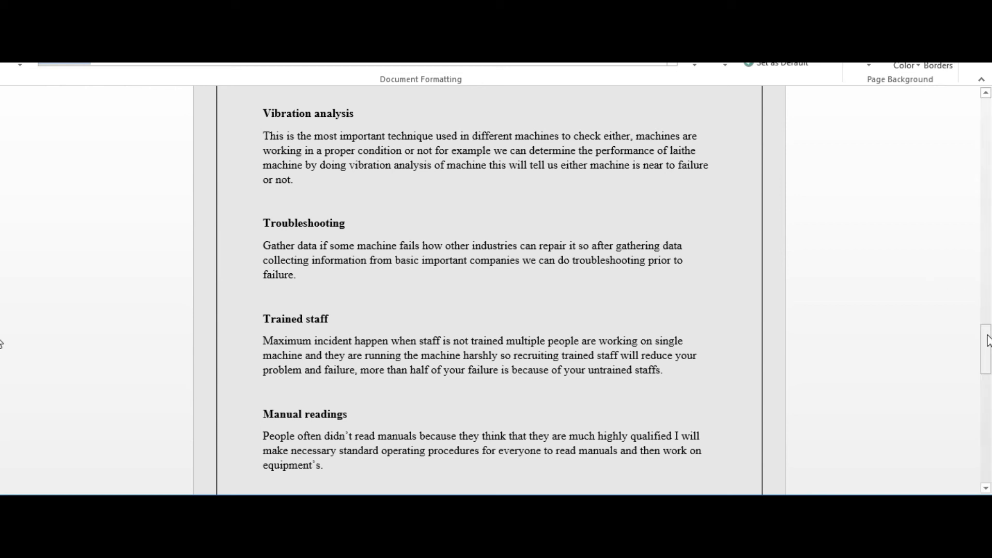
scroll("down", 3)
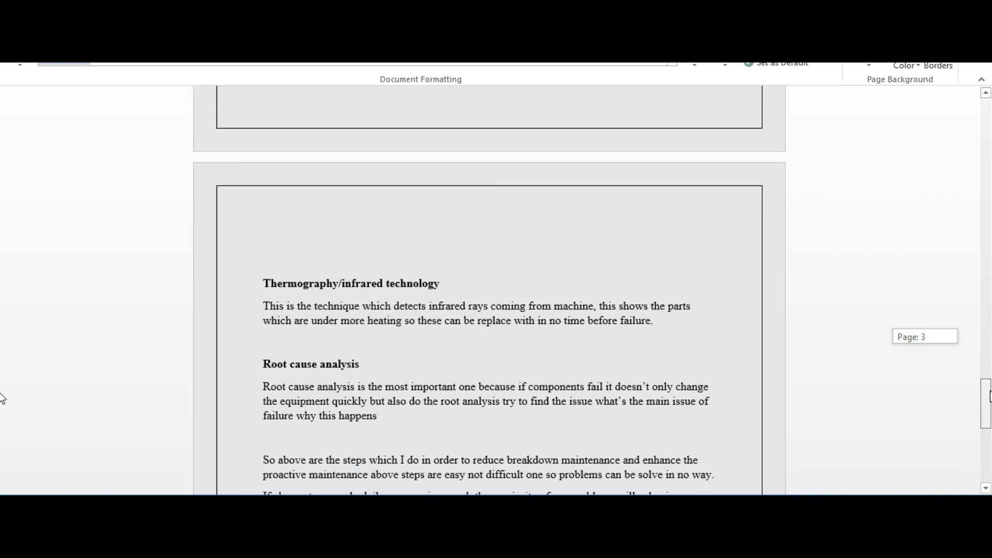
scroll("down", 3)
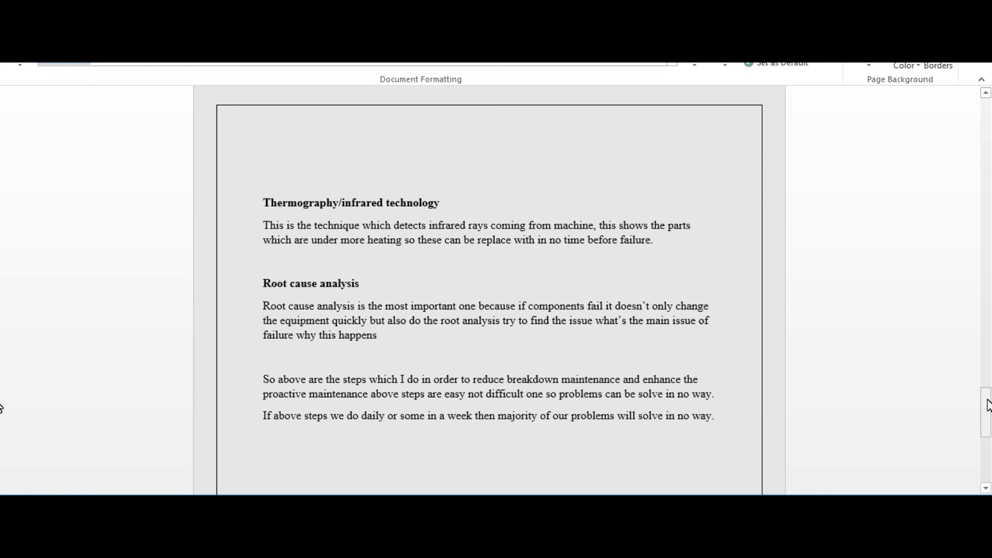
mouse_move(6, 417)
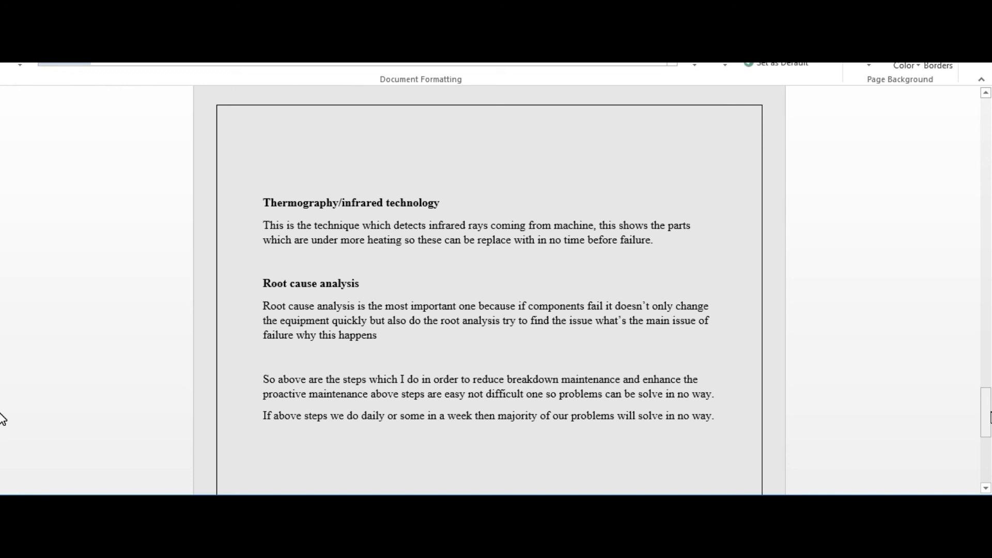
- Scroll back up from page 3 to the opening maintenance paragraphs on page 1
scroll("up", 3)
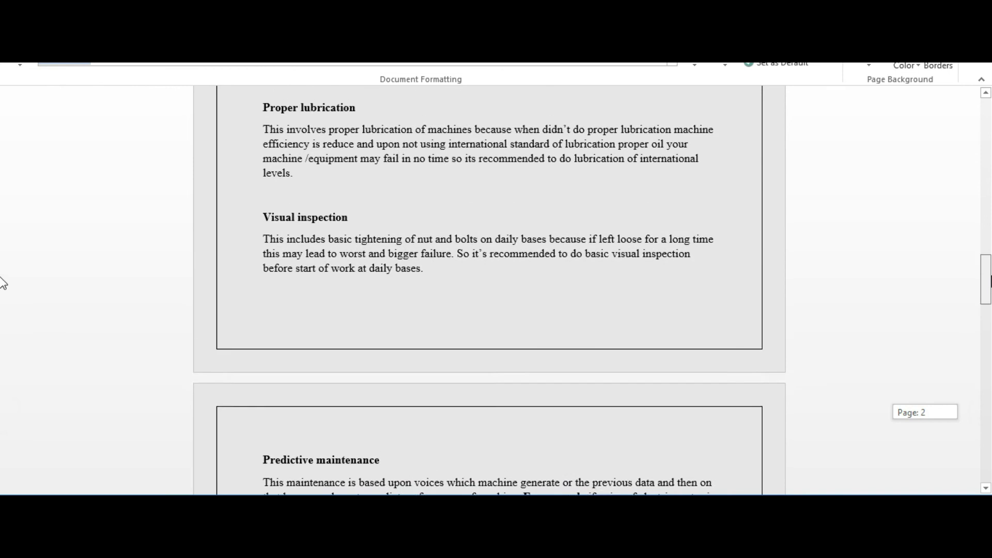
scroll("up", 3)
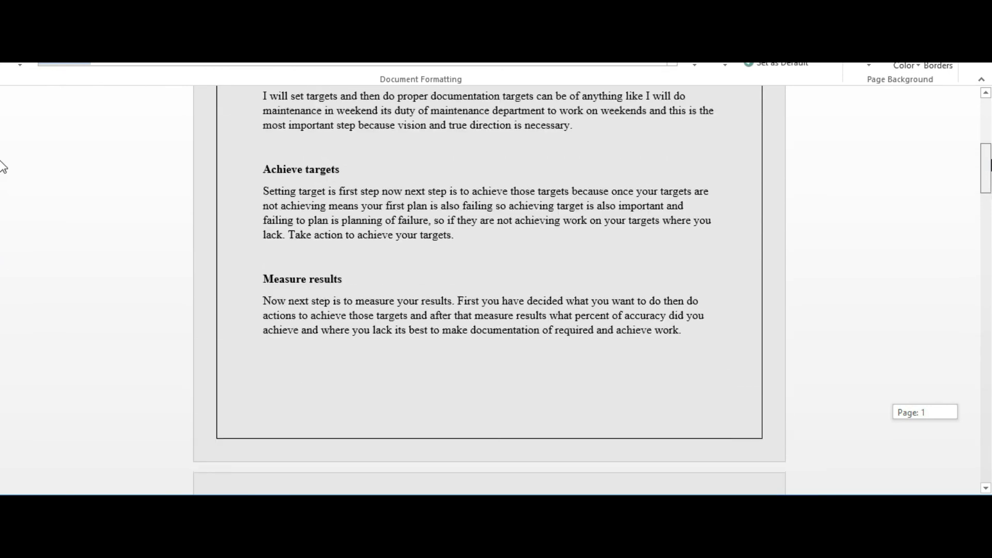
scroll("up", 3)
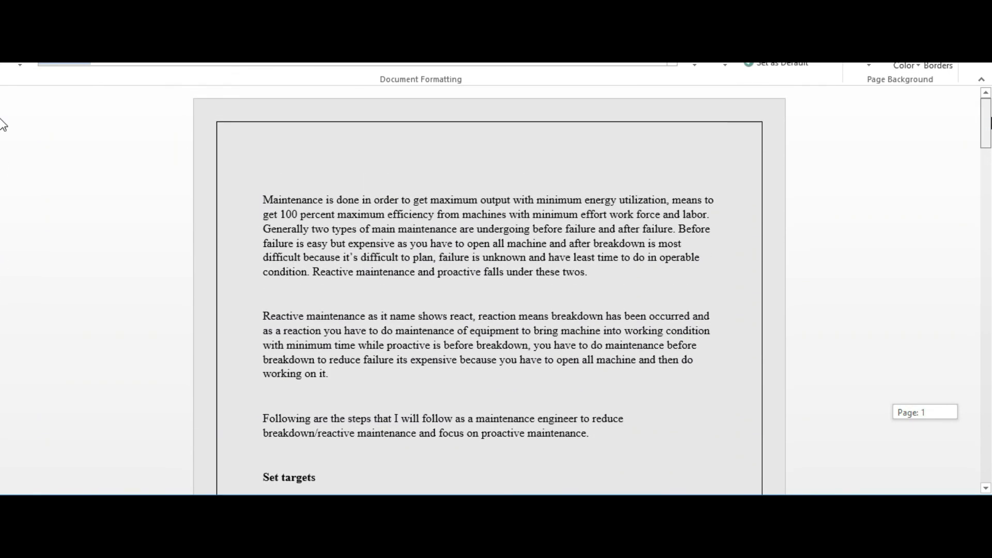
scroll("down", 3)
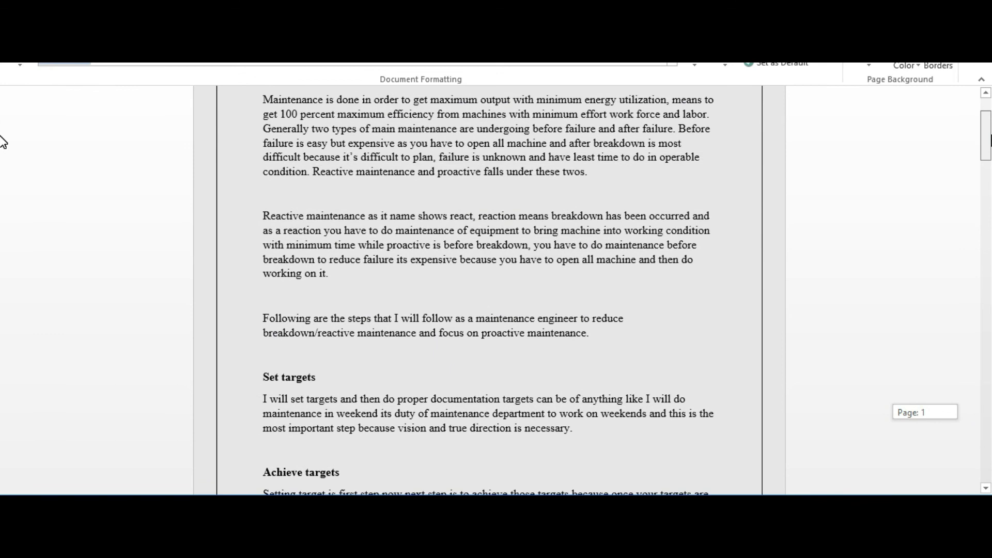